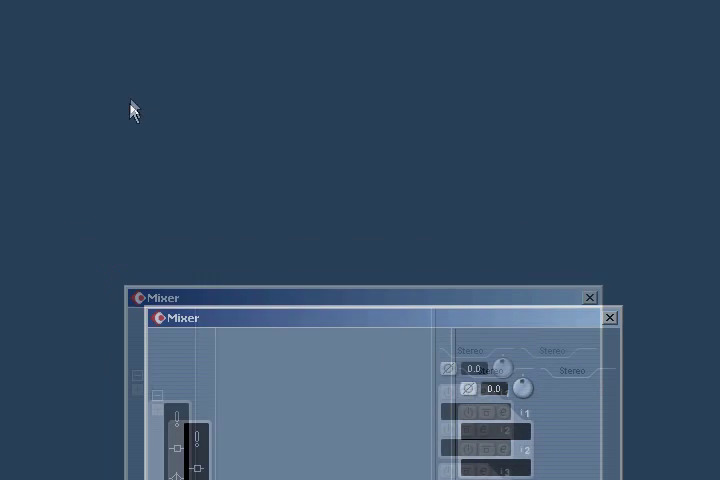
- Open Have Faith.cpr from the File menu's Recent Projects list
left_click(14, 27)
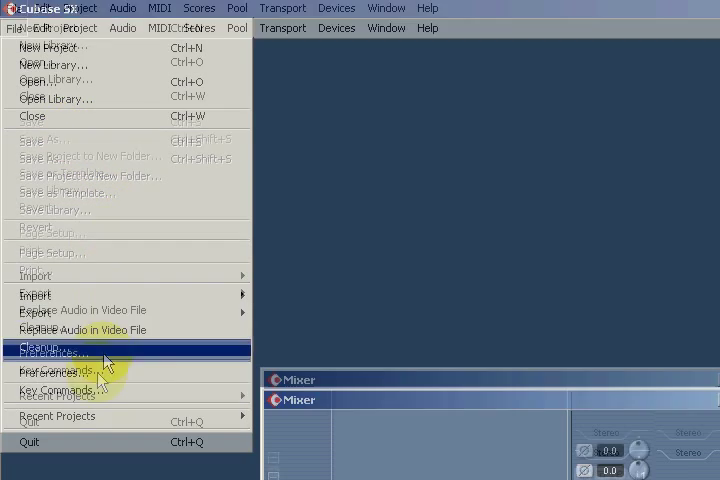
left_click(57, 315)
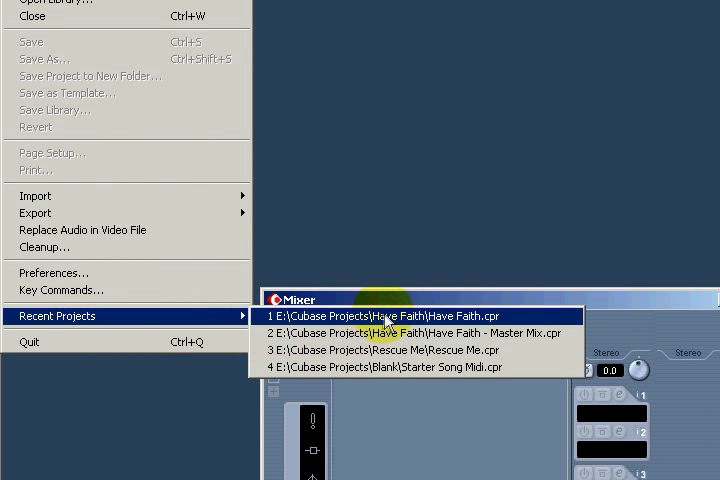
left_click(384, 315)
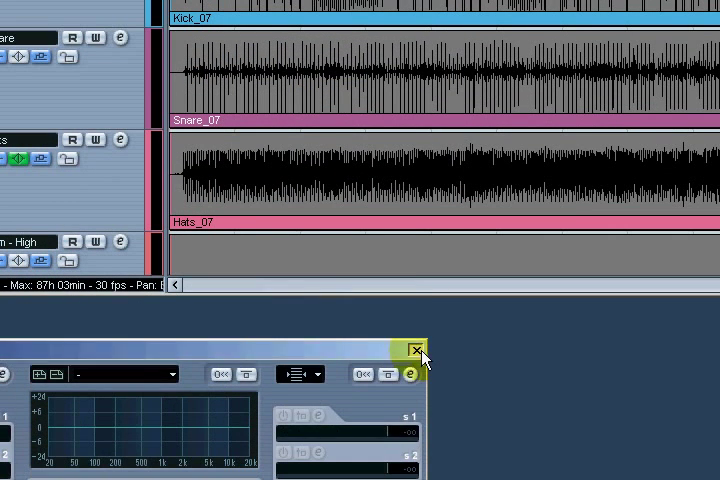
- Close the mixer window and fold away the Drums folder's kick, snare, hats and tom tracks
left_click(414, 351)
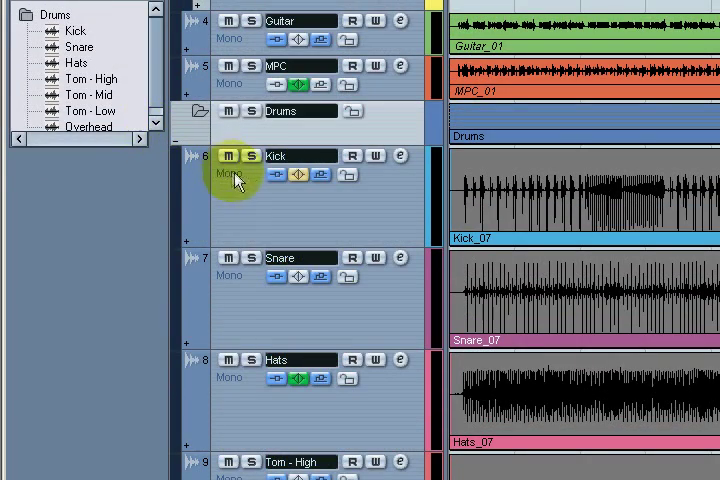
scroll("down", 3)
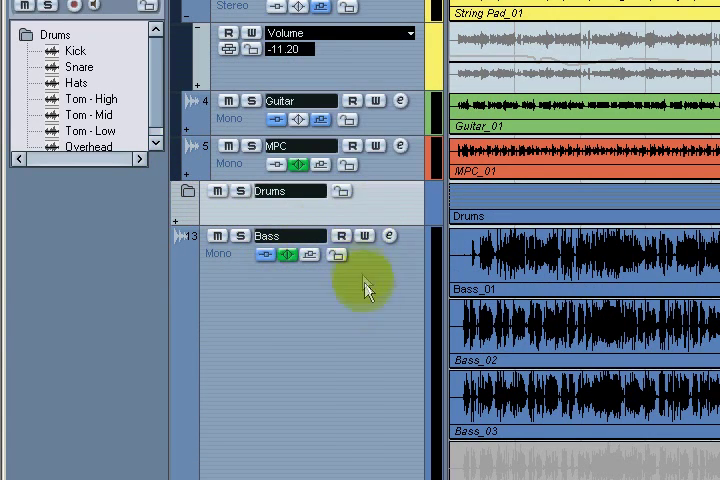
scroll("down", 3)
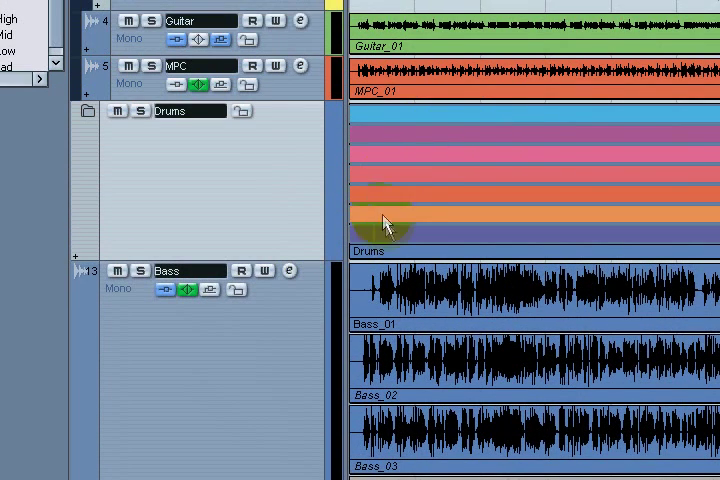
mouse_move(430, 222)
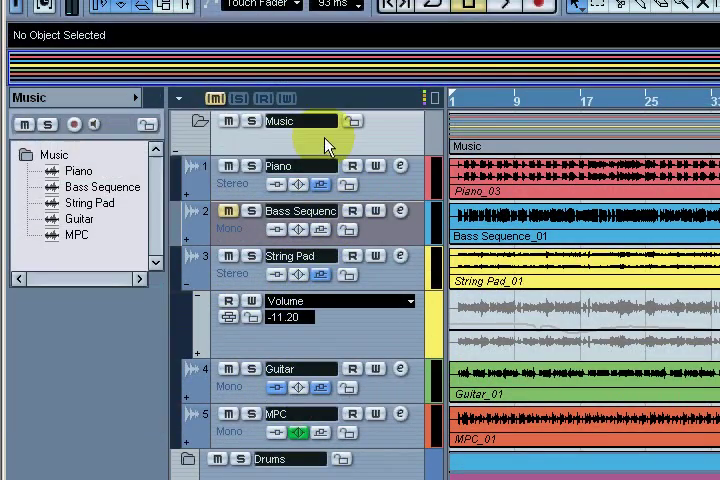
mouse_move(174, 158)
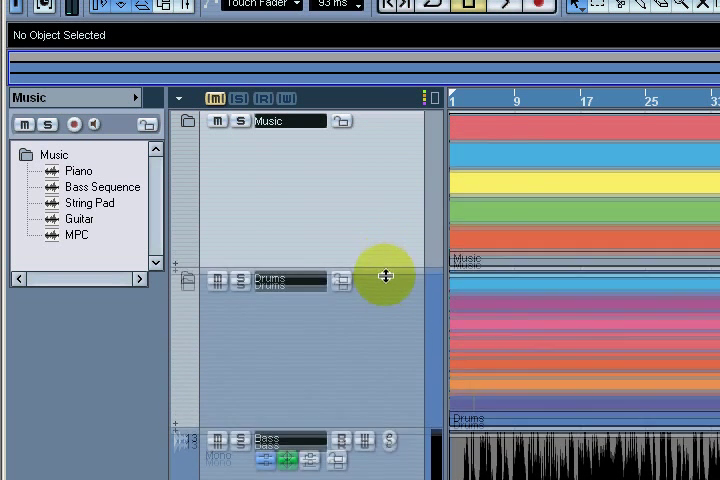
- Fold the Music folder holding piano, bass, string pad, guitar and MPC
scroll("down", 3)
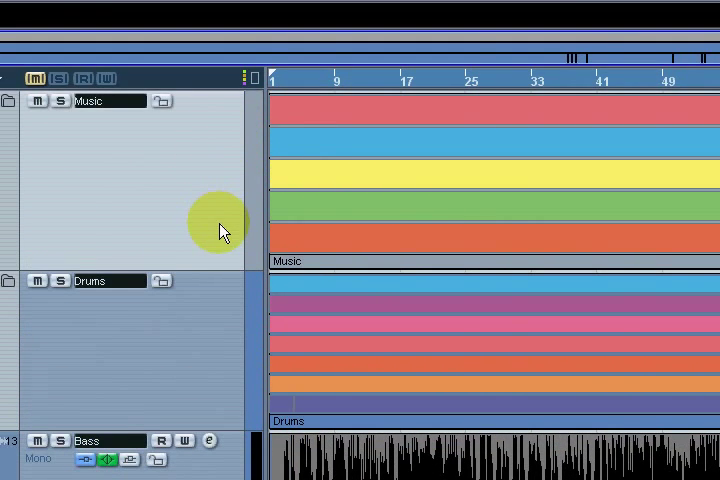
scroll("down", 3)
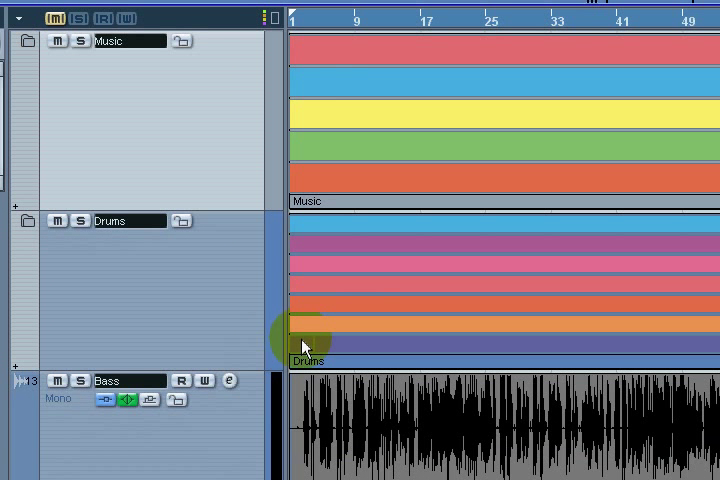
mouse_move(280, 355)
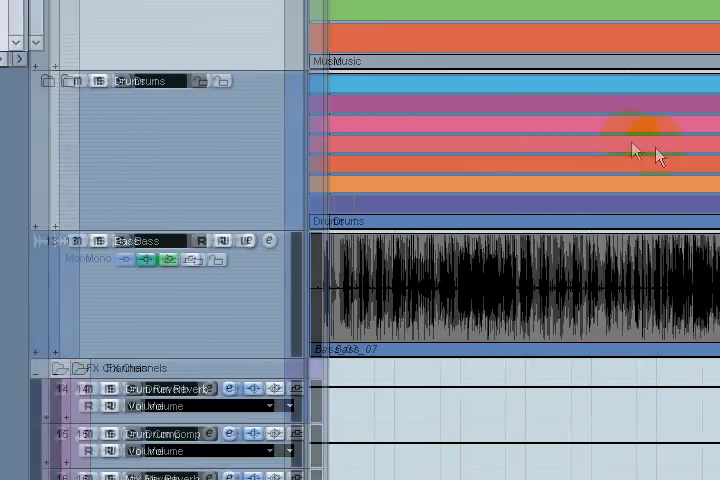
- Add a Live Recordings folder track holding the Drums folder and Bass track, then expand it
scroll("down", 3)
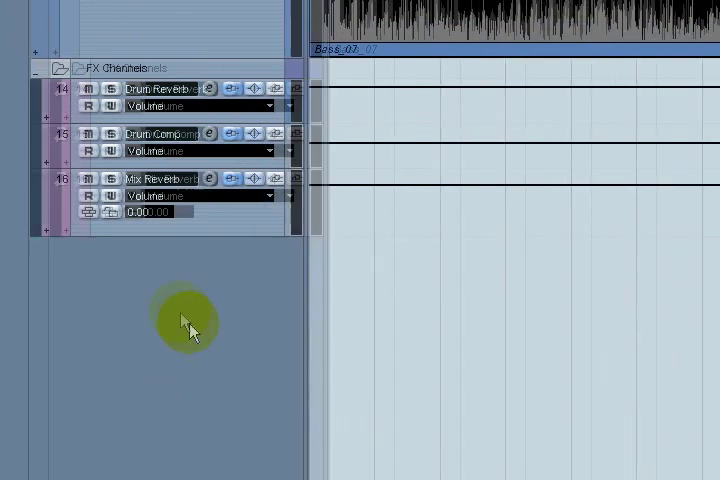
right_click(185, 322)
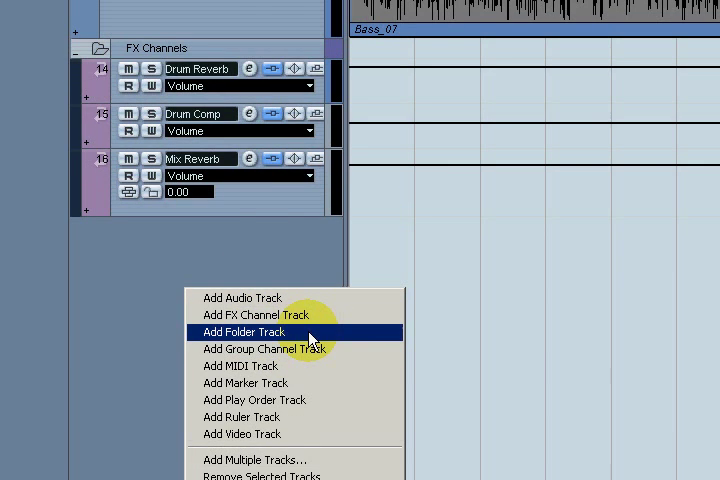
left_click(243, 331)
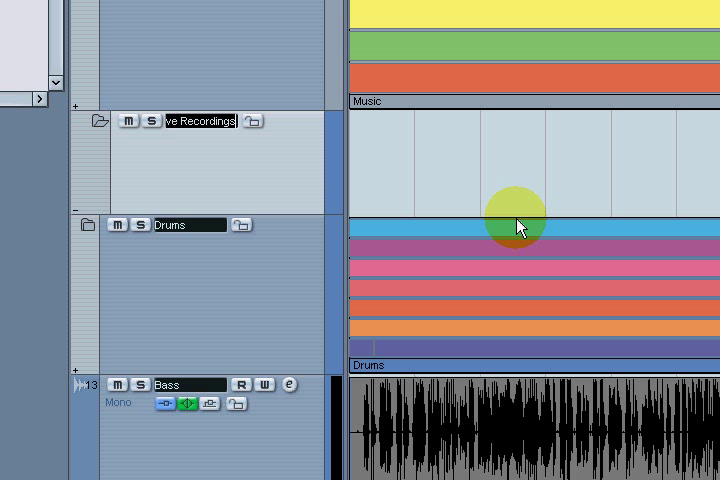
scroll("down", 3)
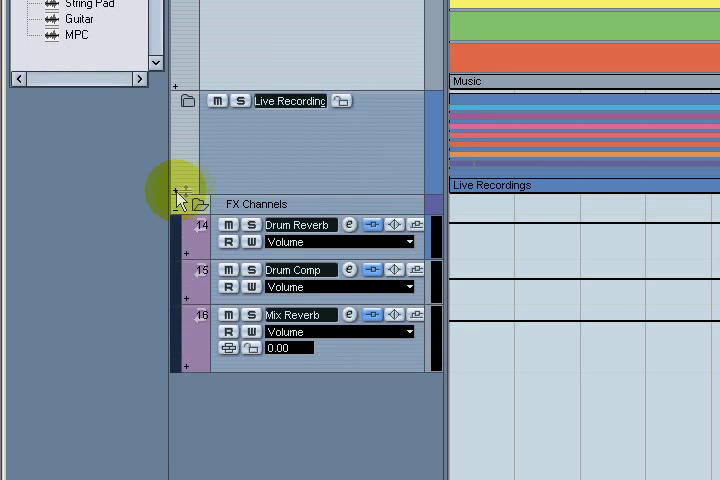
left_click(176, 195)
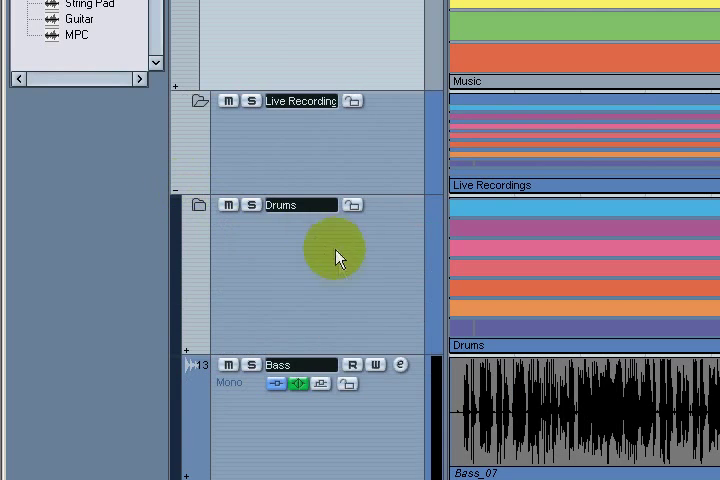
scroll("down", 3)
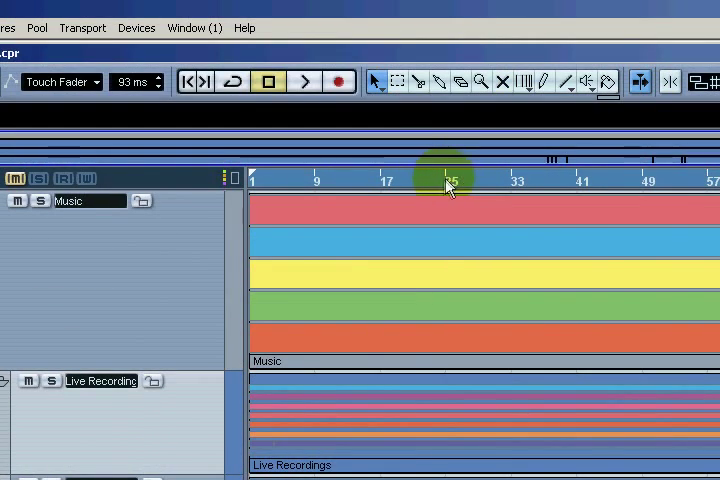
- Cut the Live Recordings folder parts at bar 25 and bar 41
left_click(397, 82)
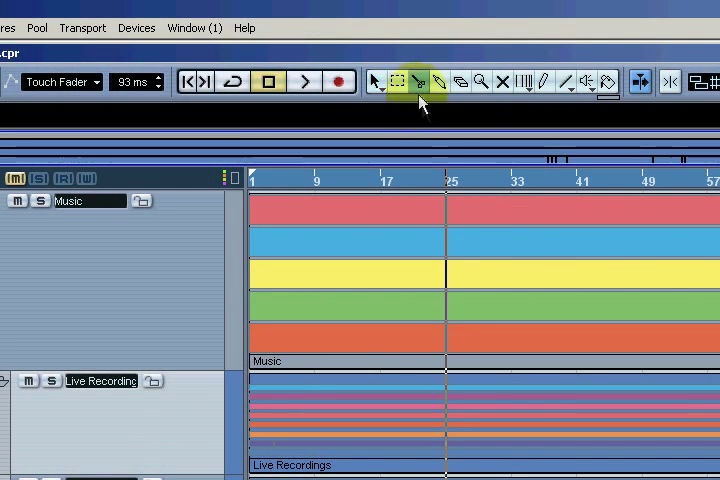
scroll("down", 3)
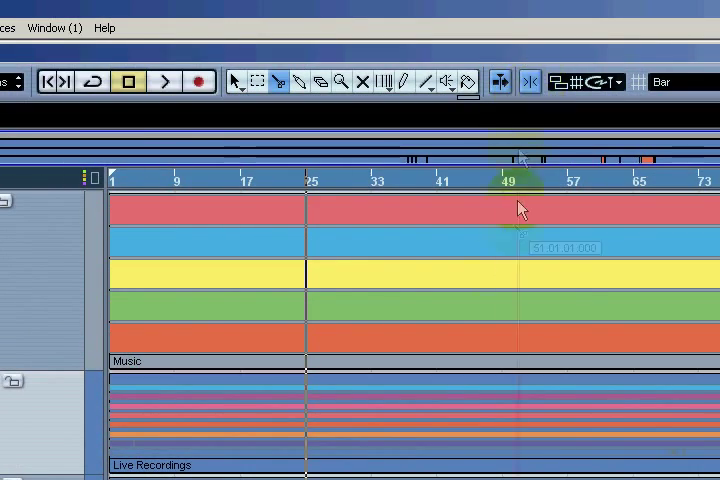
scroll("down", 3)
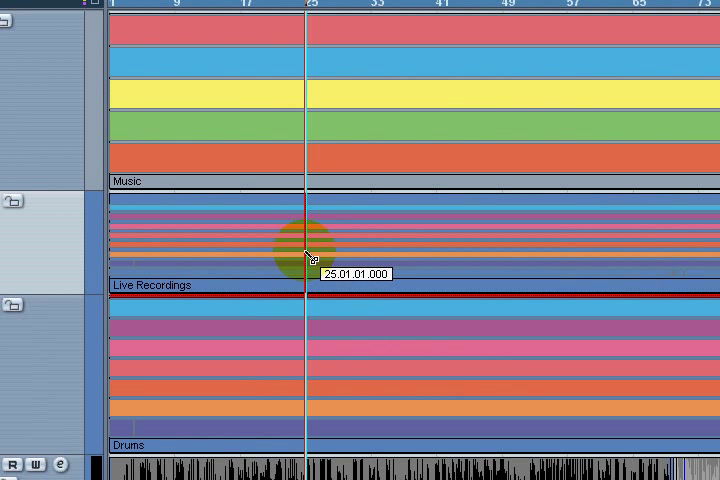
left_click_drag(303, 258, 428, 265)
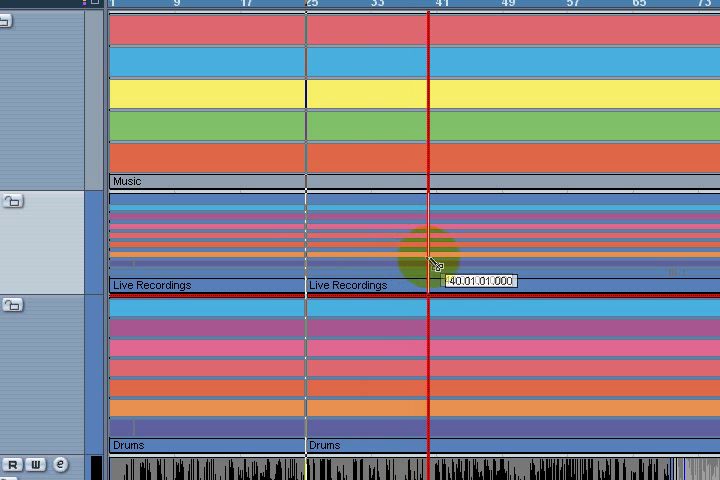
left_click_drag(430, 270, 395, 280)
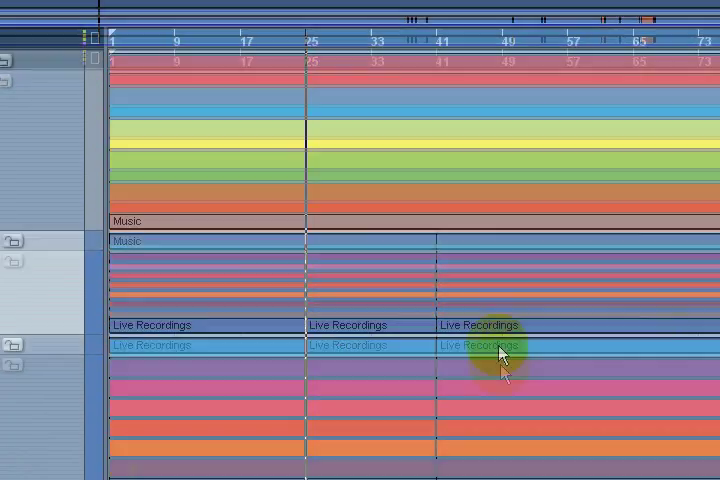
scroll("down", 3)
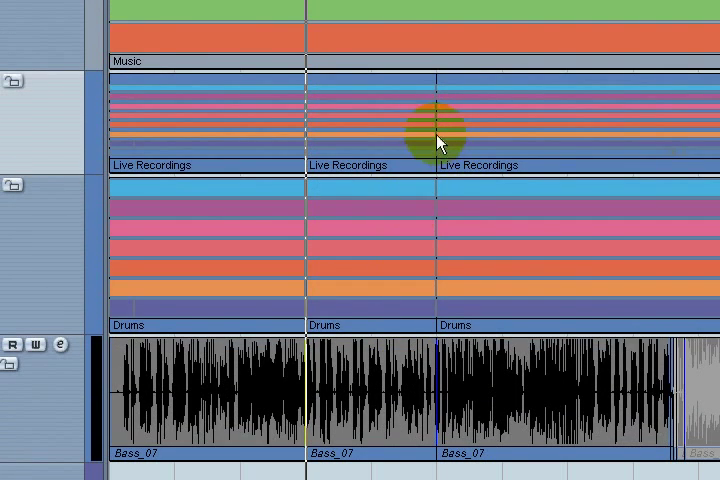